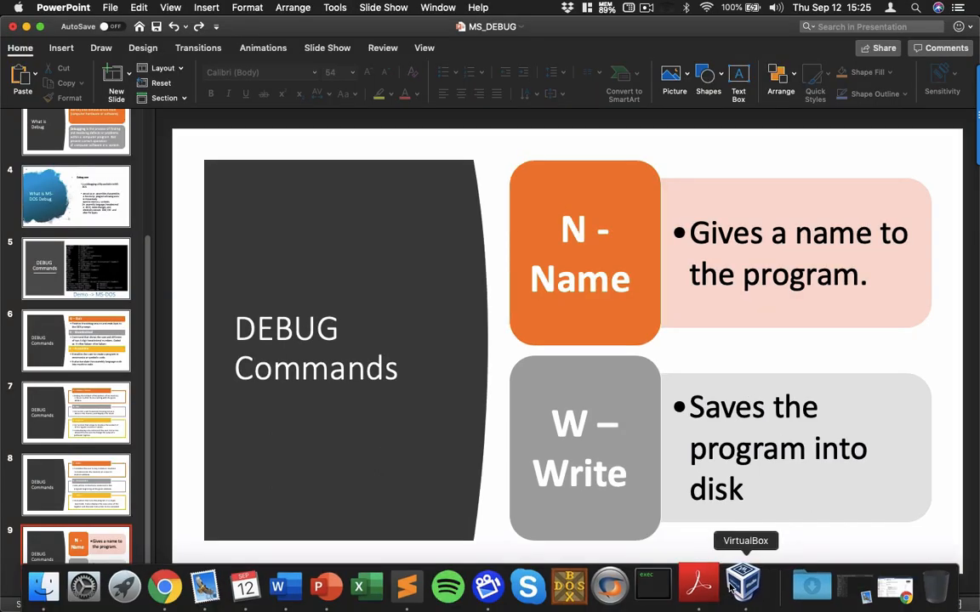
# Switch to VirtualBox, power on the windows98 machine and dismiss the keyboard-capture notice.
pyautogui.click(746, 587)
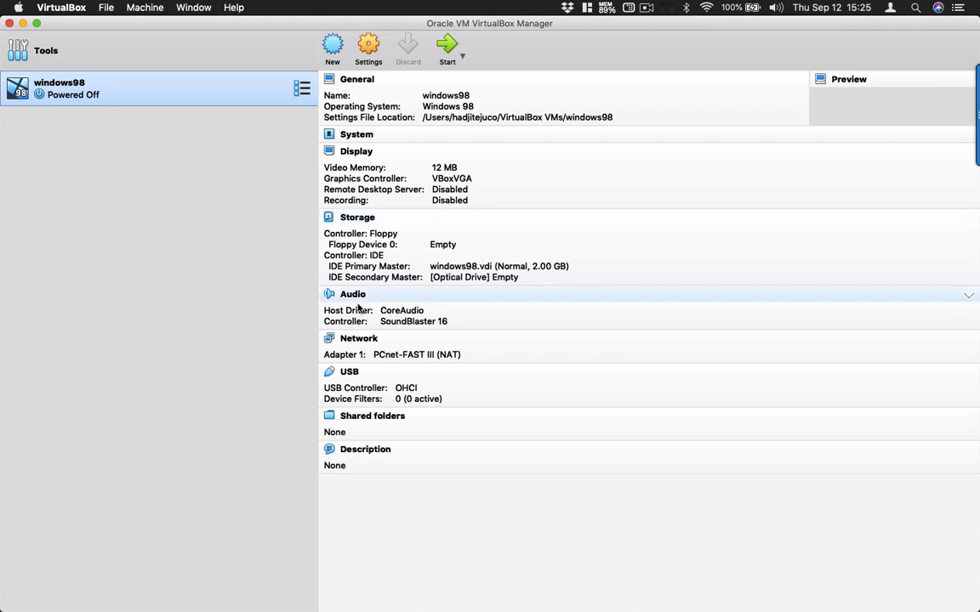
pyautogui.moveTo(105, 116)
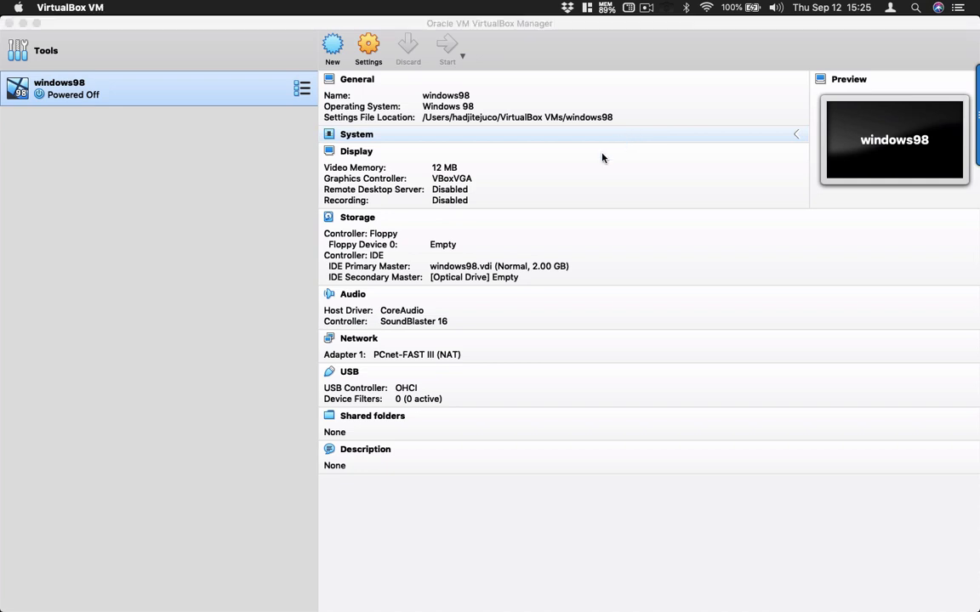
pyautogui.click(452, 48)
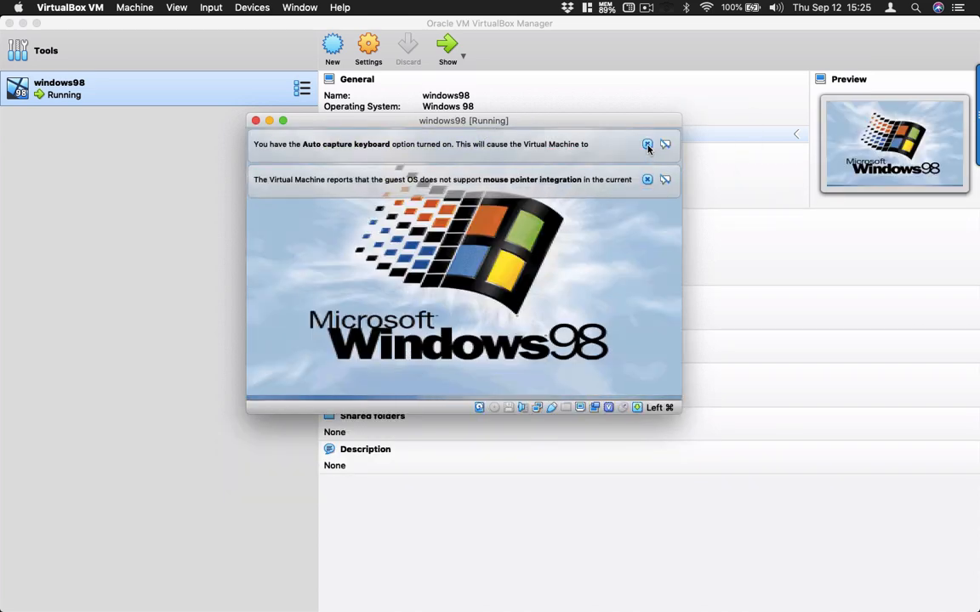
pyautogui.click(646, 143)
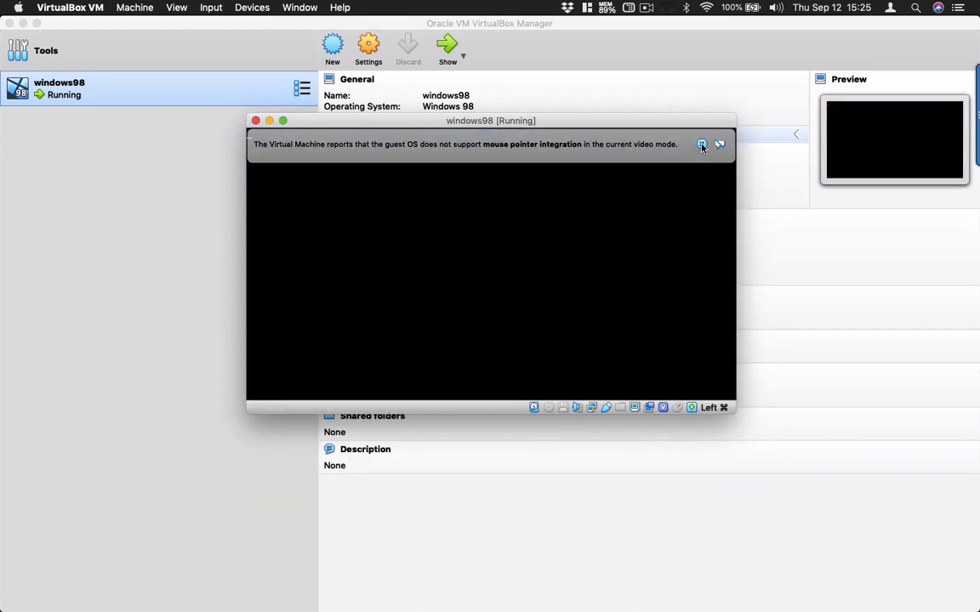
# Dismiss the VirtualBox notice, log in with no network password and reach the Start menu.
pyautogui.click(717, 144)
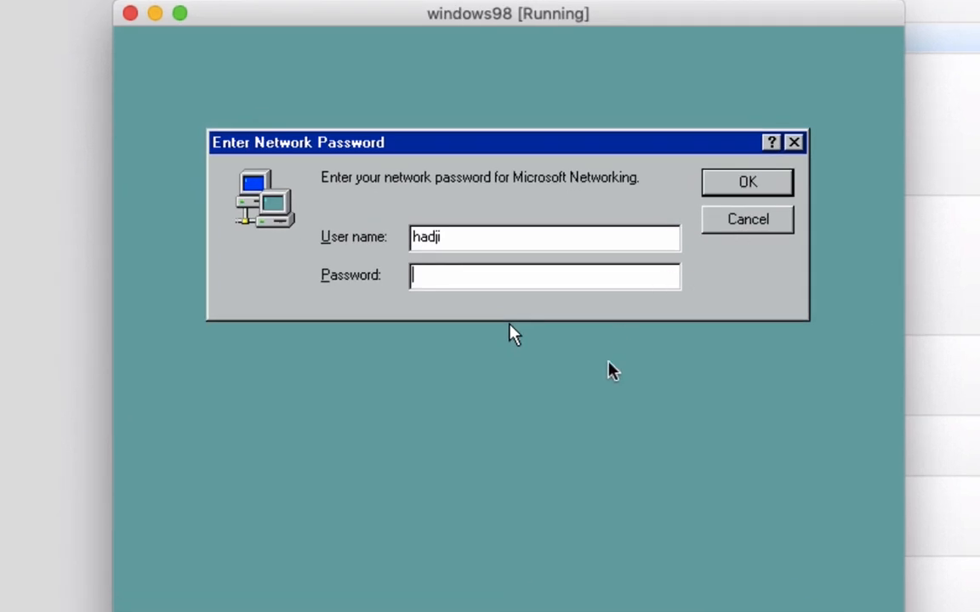
pyautogui.moveTo(642, 116)
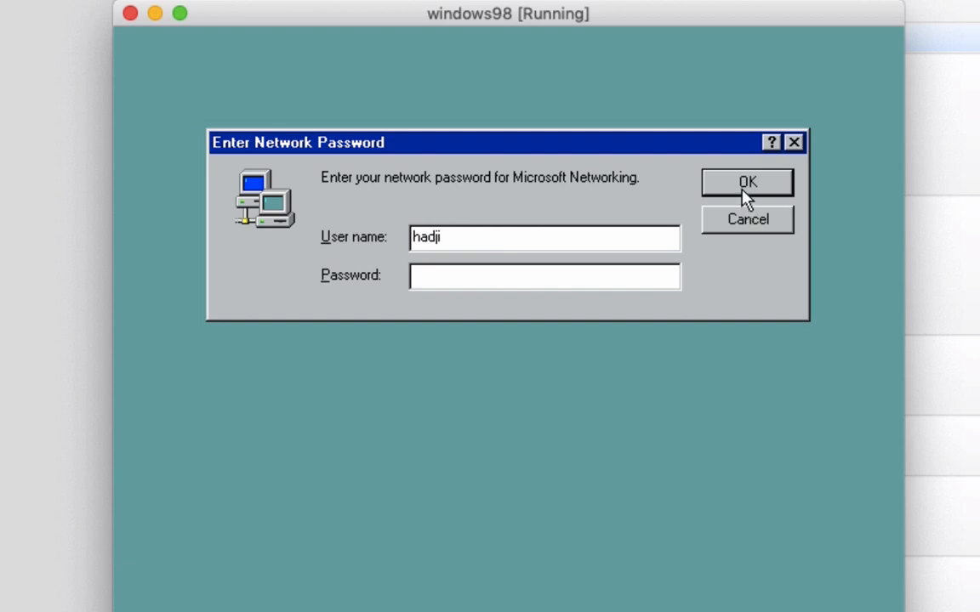
pyautogui.click(745, 182)
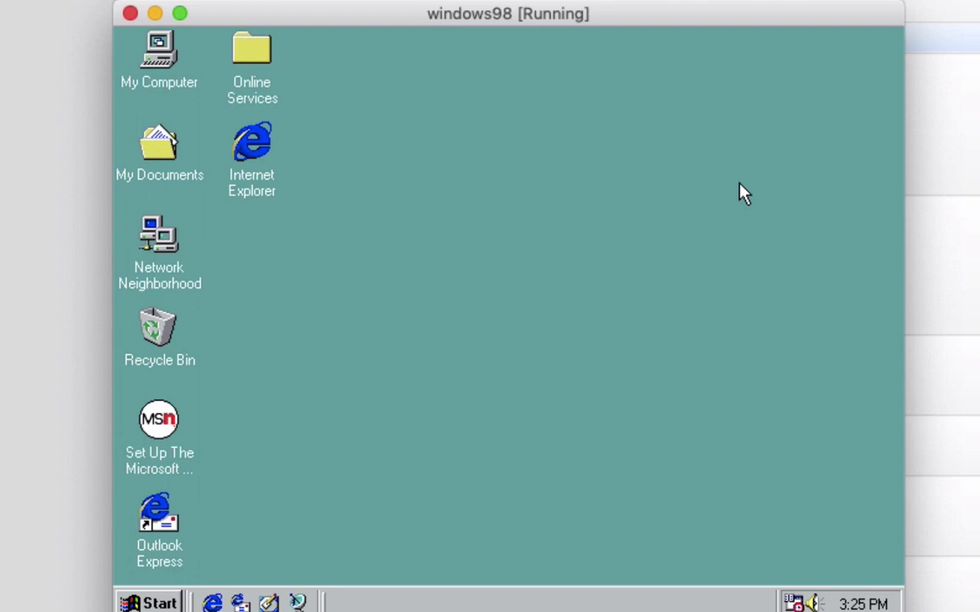
pyautogui.moveTo(711, 219)
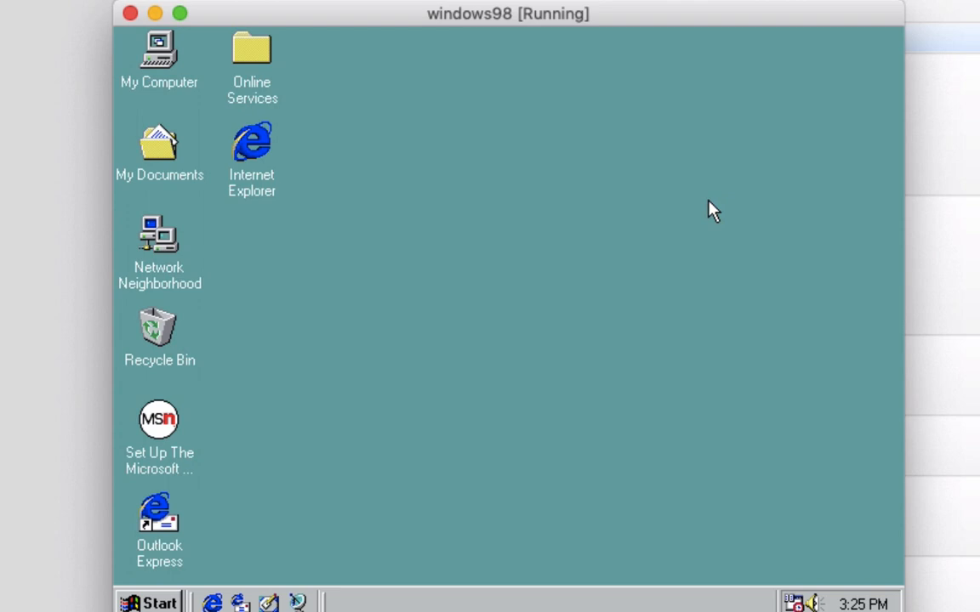
pyautogui.moveTo(344, 349)
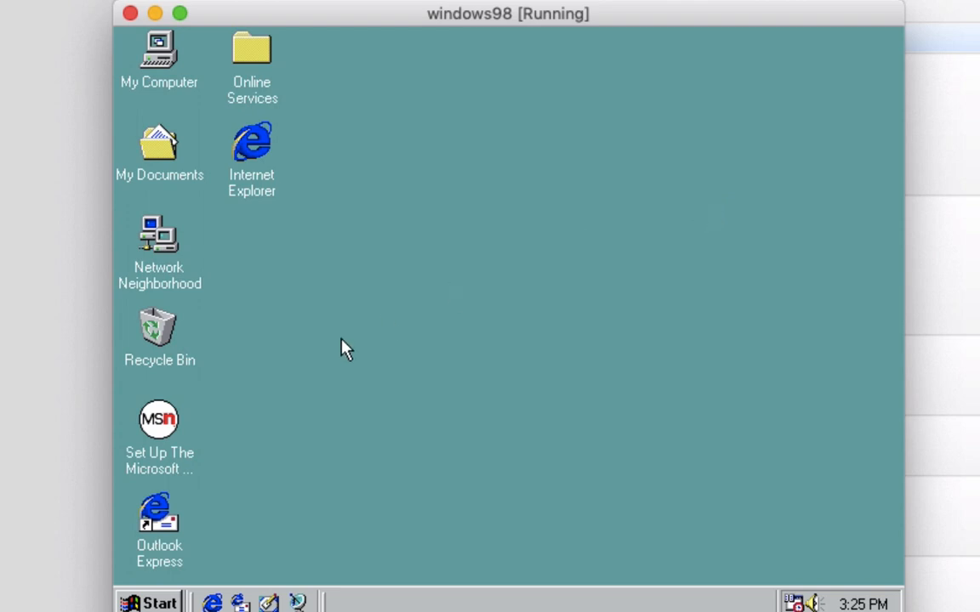
pyautogui.click(157, 602)
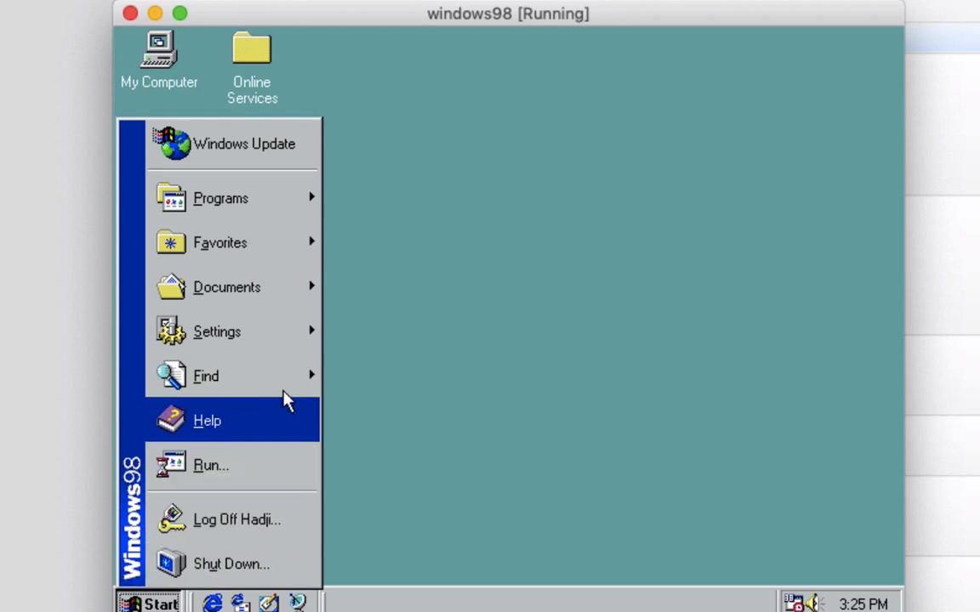
pyautogui.moveTo(221, 198)
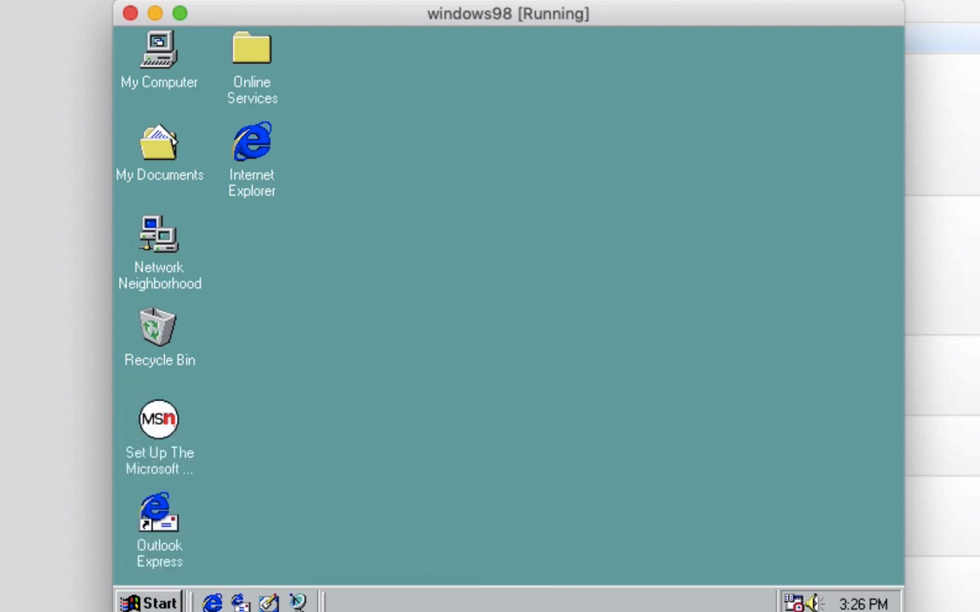
# Launch MS-DOS Prompt from Start > Programs and enter debug at C:\WINDOWS>, not yet run.
pyautogui.click(146, 600)
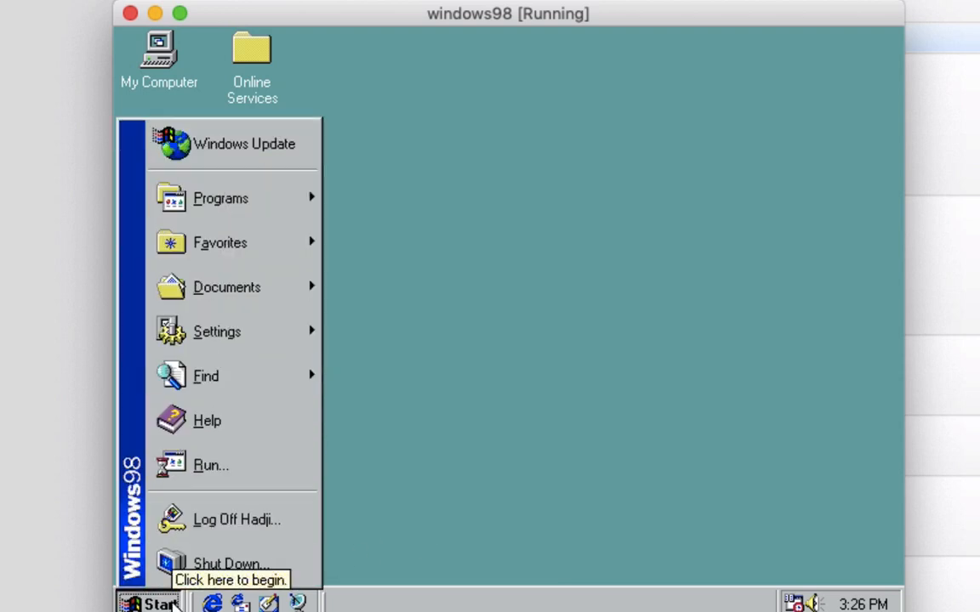
pyautogui.click(221, 197)
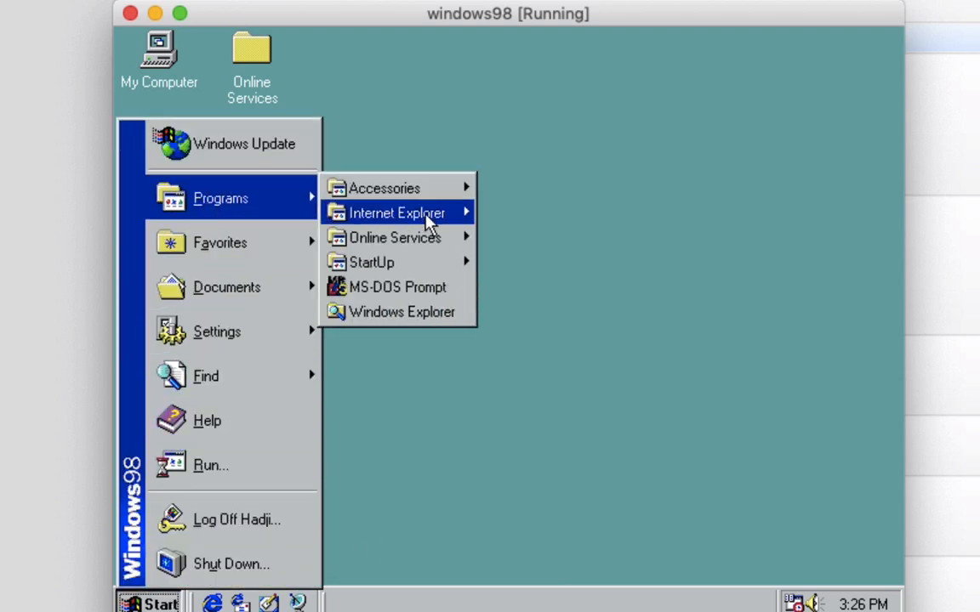
pyautogui.moveTo(398, 296)
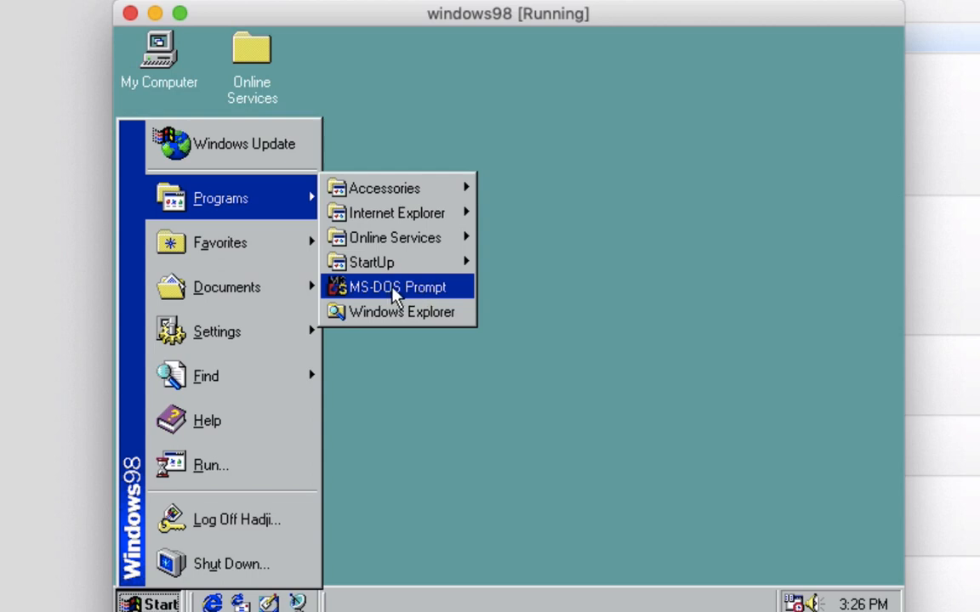
pyautogui.click(384, 285)
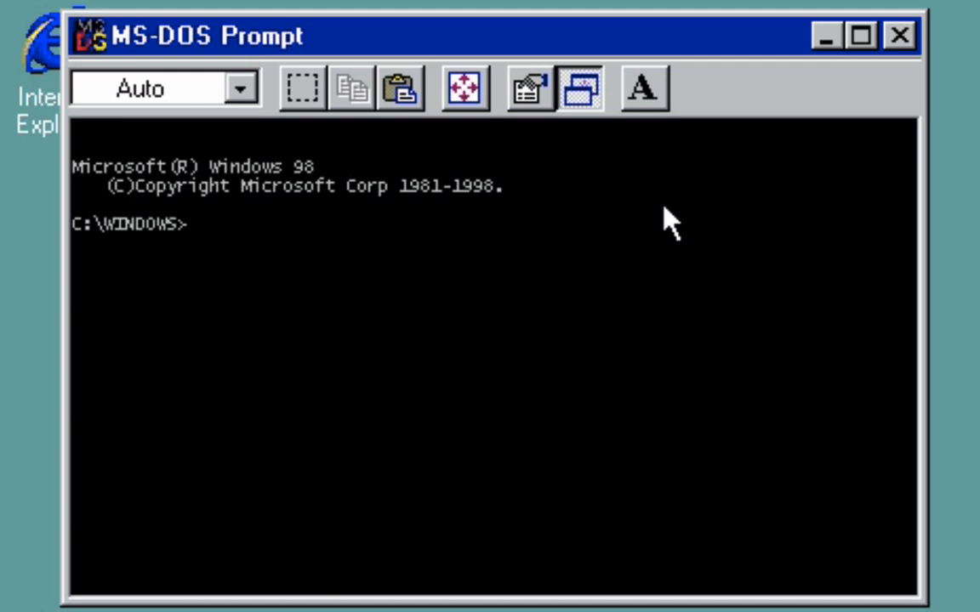
pyautogui.write('de')
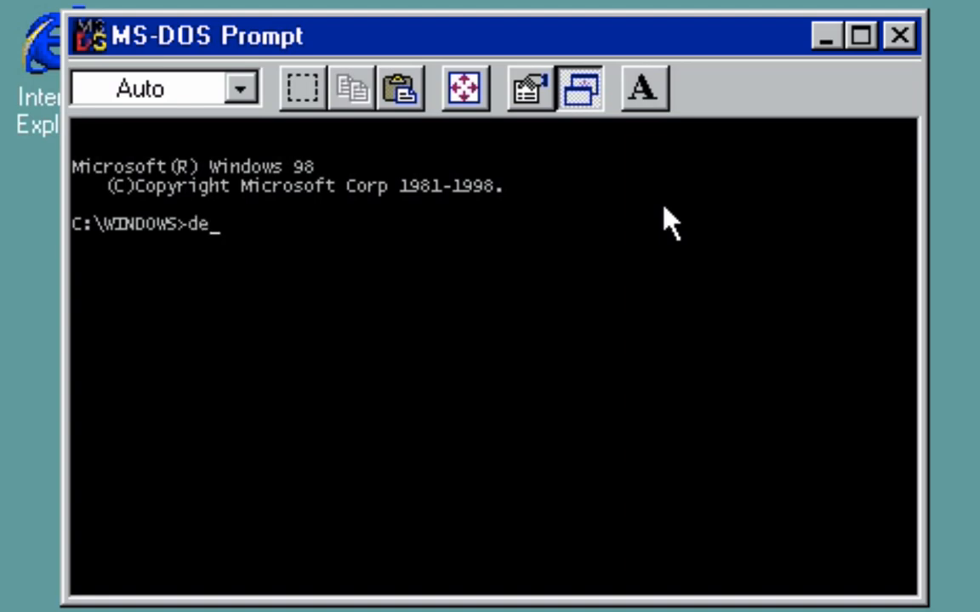
pyautogui.write('bug')
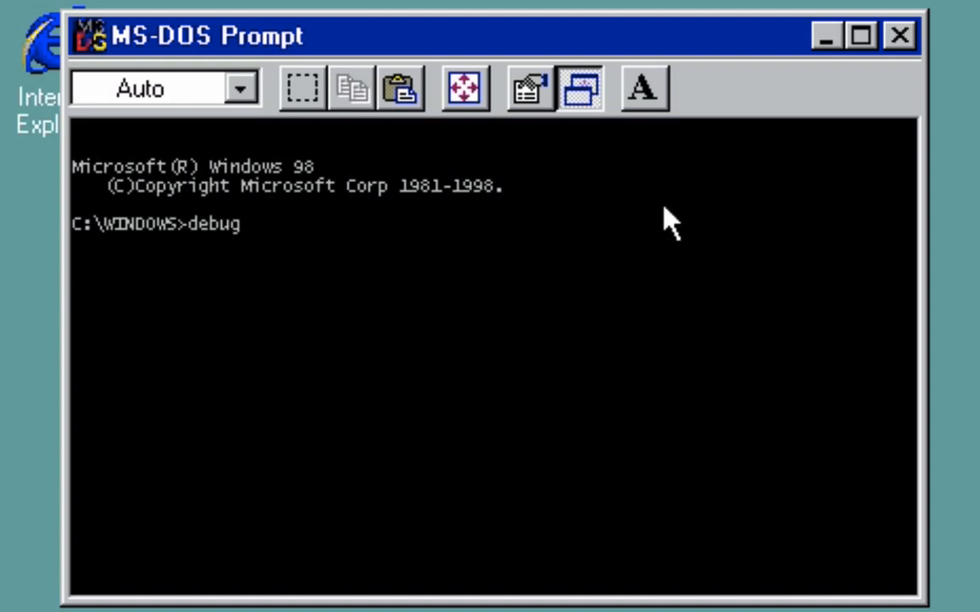
# Run debug /? to print DEBUG's usage help with its filename and testfile parameters.
pyautogui.write('/?')
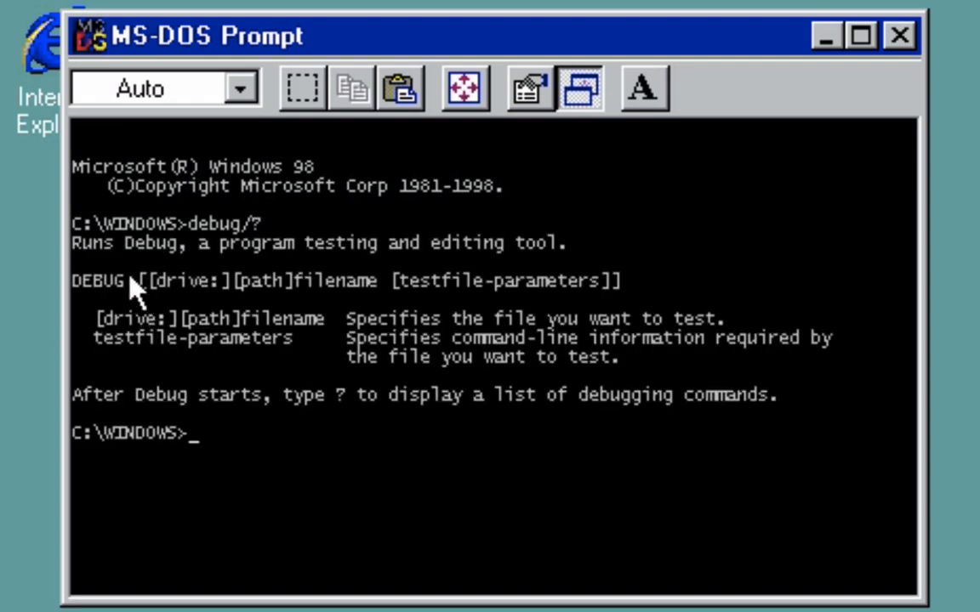
pyautogui.moveTo(204, 255)
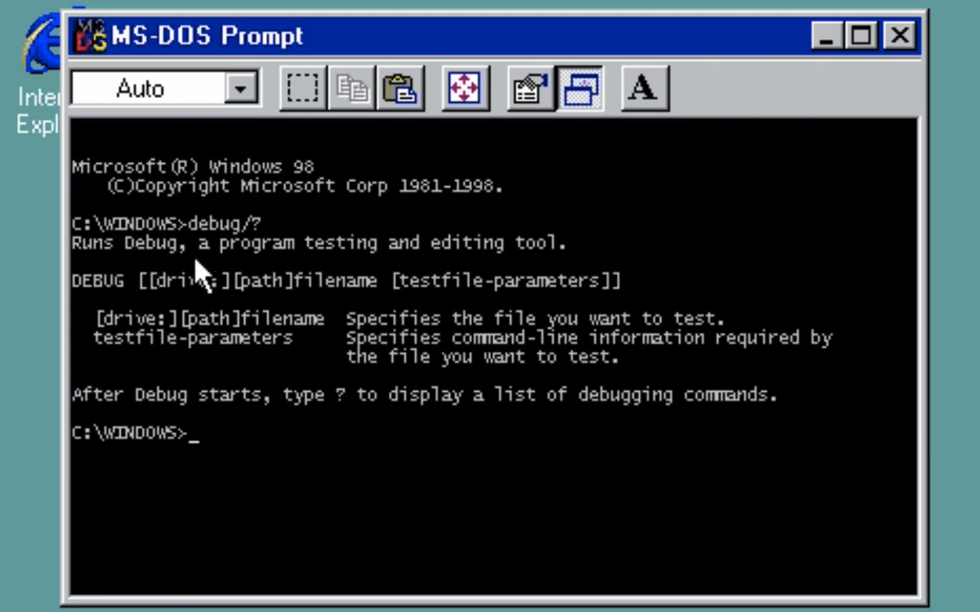
pyautogui.moveTo(371, 265)
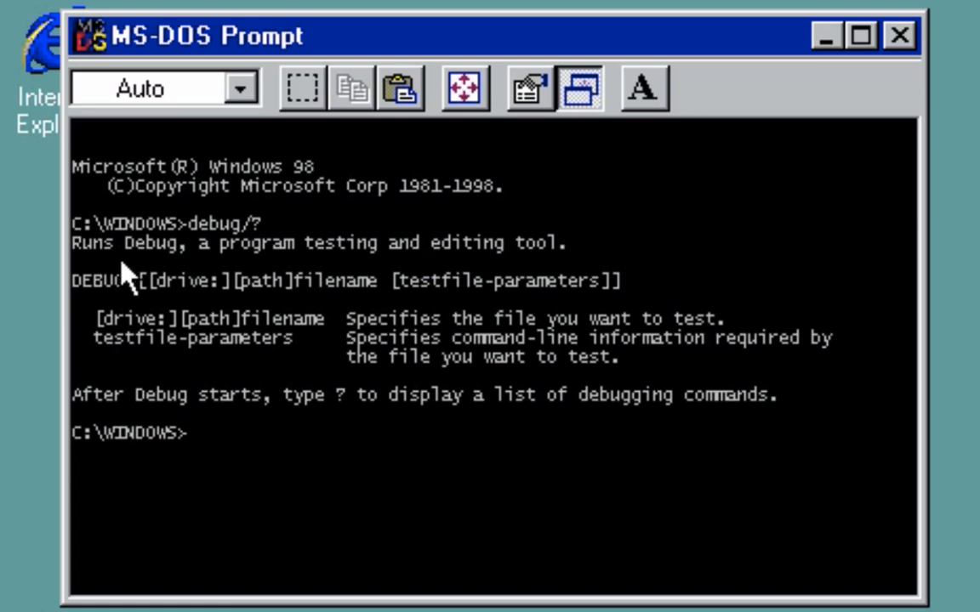
pyautogui.moveTo(102, 306)
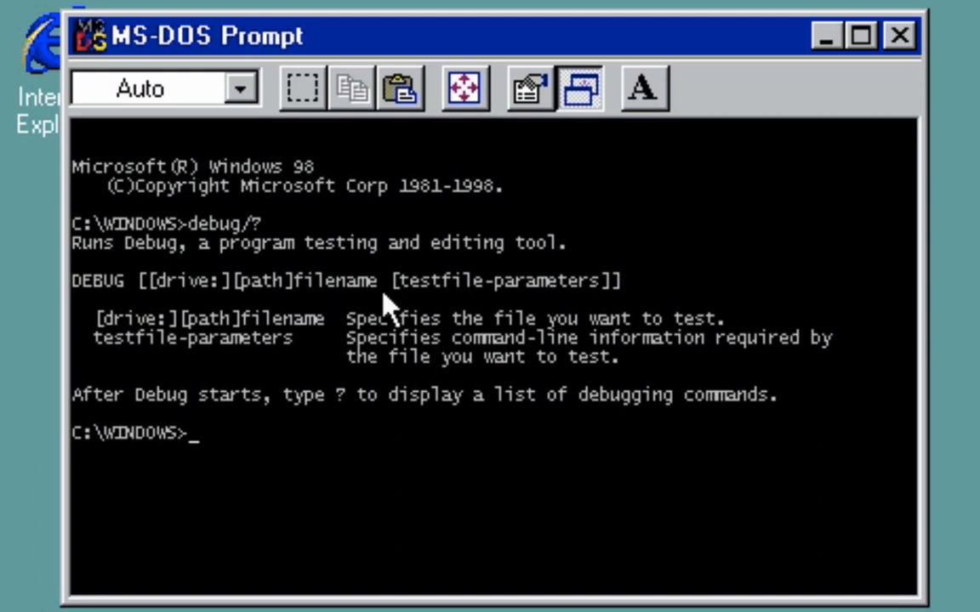
pyautogui.moveTo(470, 306)
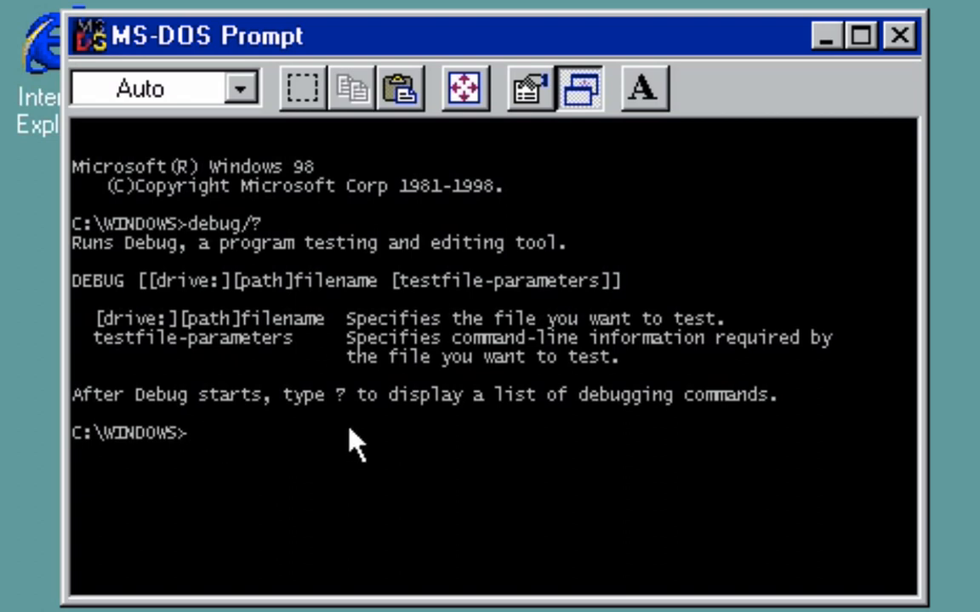
pyautogui.moveTo(264, 252)
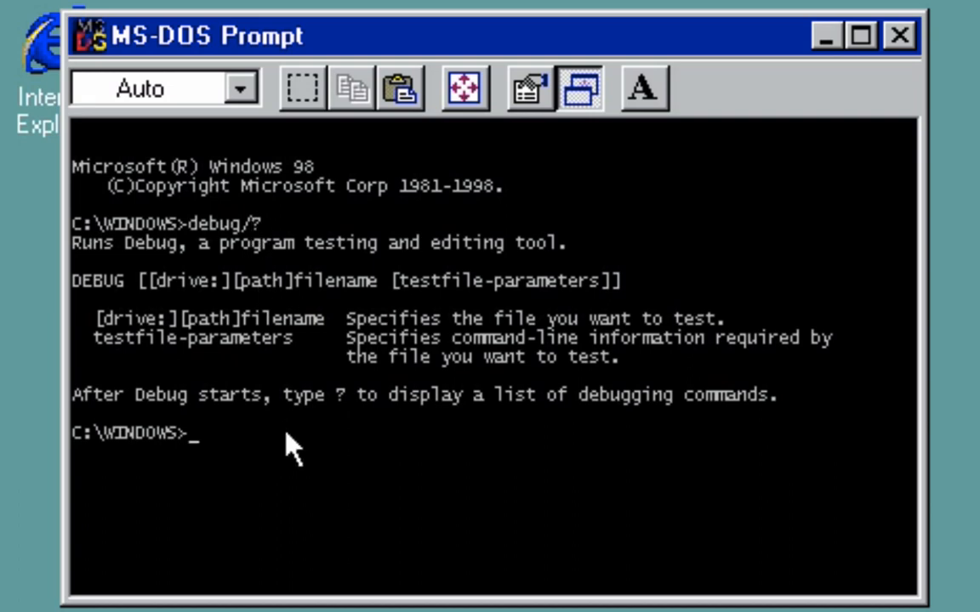
# Start DEBUG and list all its debugging commands with ? at the - prompt.
pyautogui.write('debug')
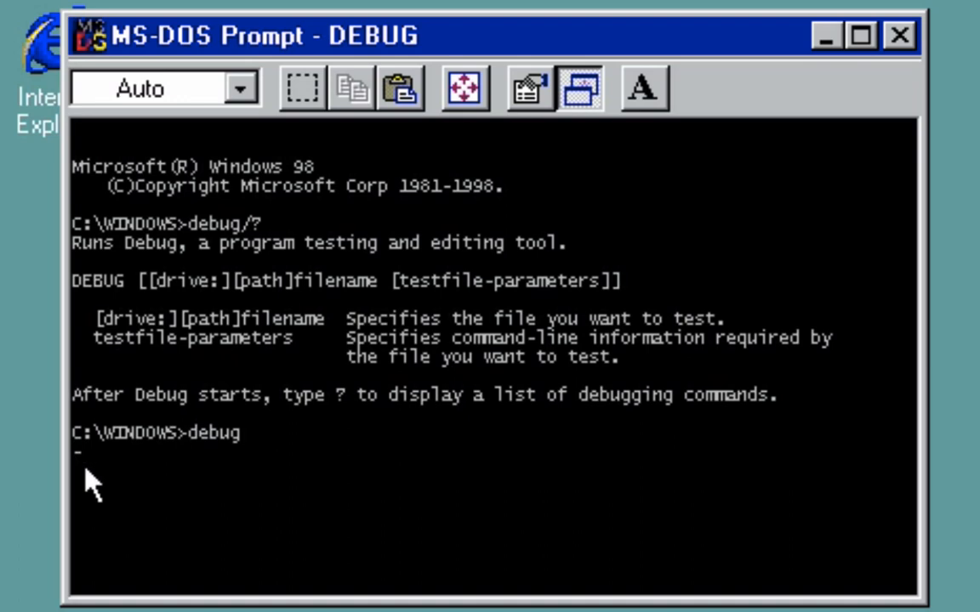
pyautogui.moveTo(462, 541)
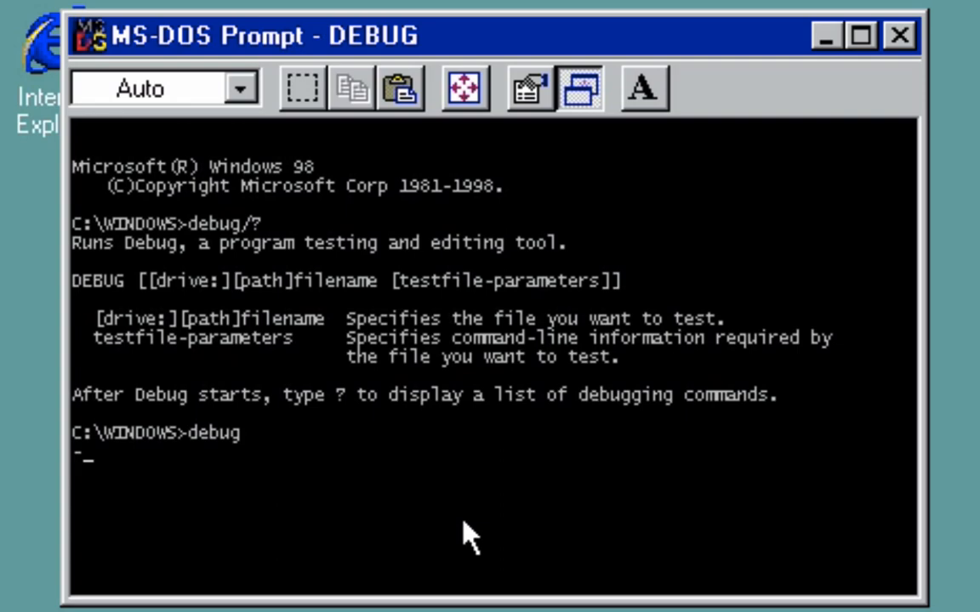
pyautogui.write('?')
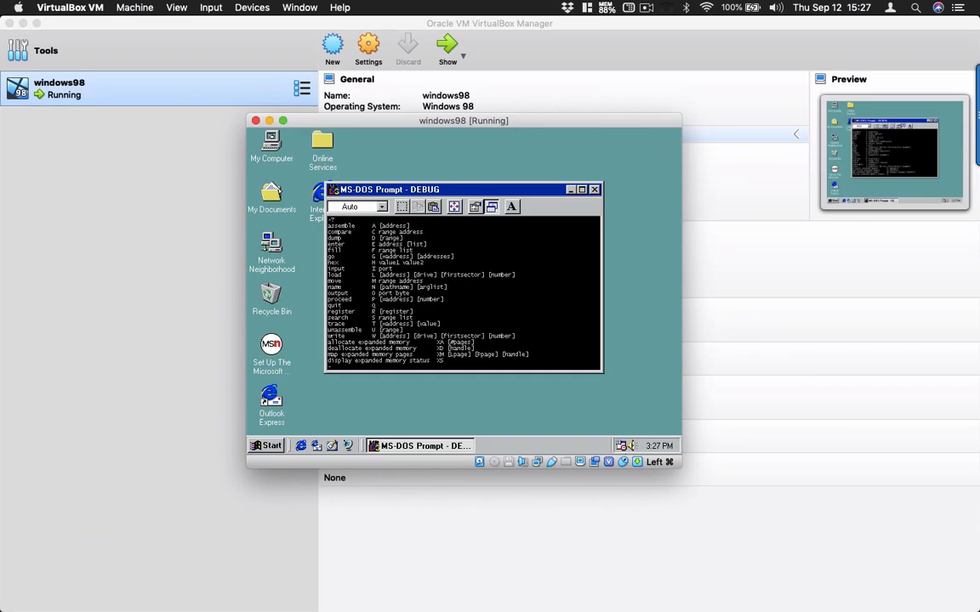
pyautogui.moveTo(589, 280)
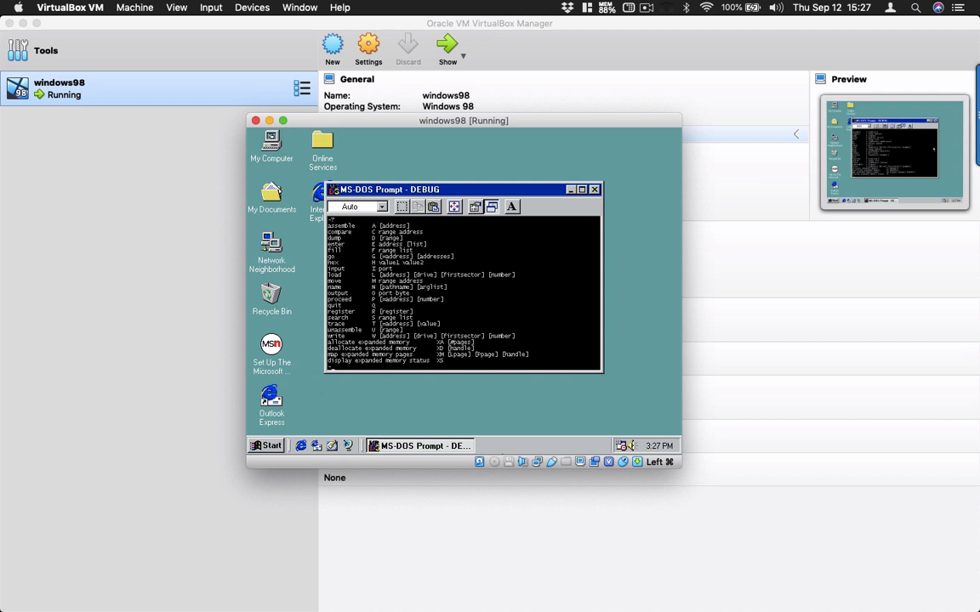
pyautogui.moveTo(487, 602)
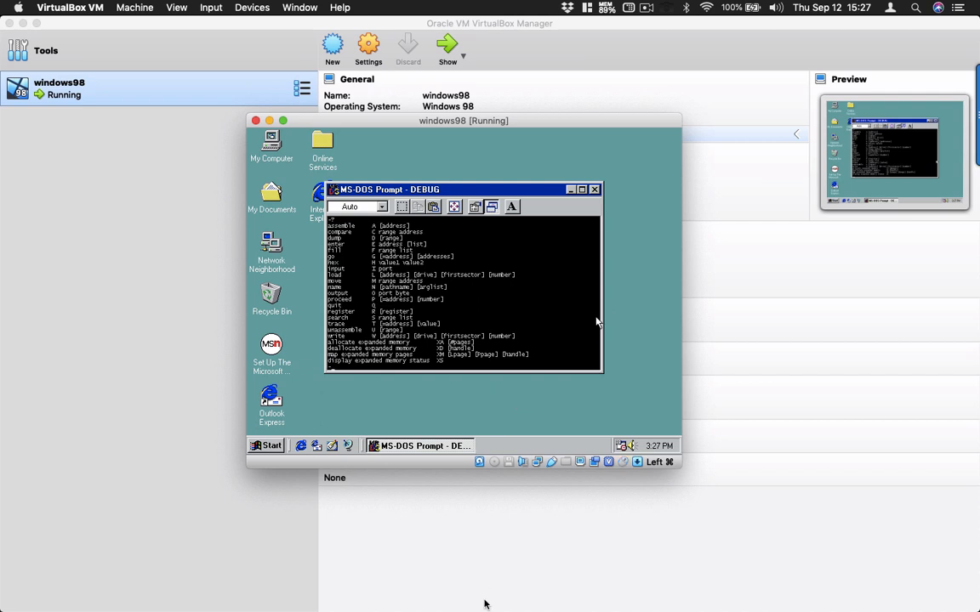
pyautogui.moveTo(442, 585)
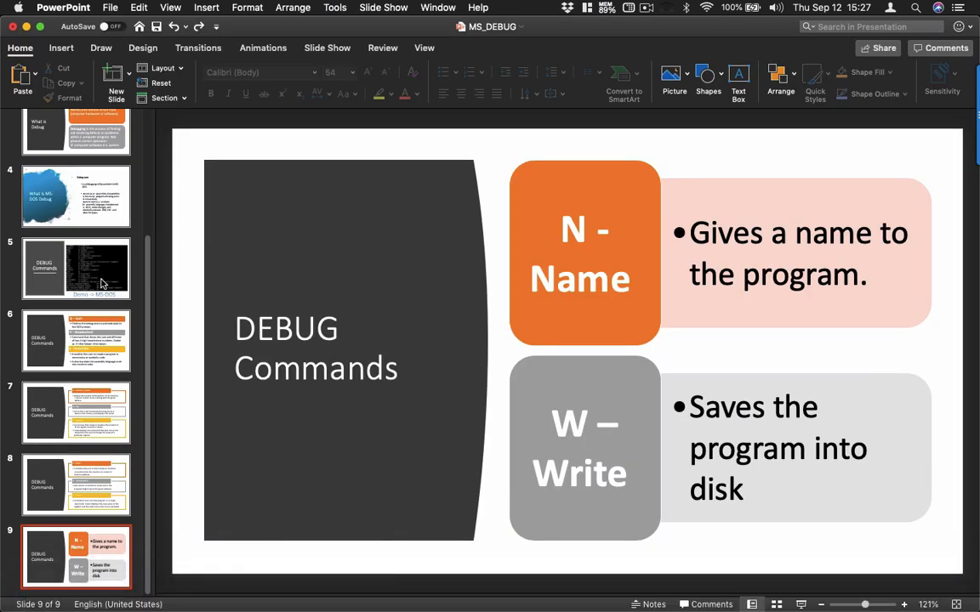
# Select the PowerPoint slide describing the N - Name and W - Write commands.
pyautogui.click(76, 342)
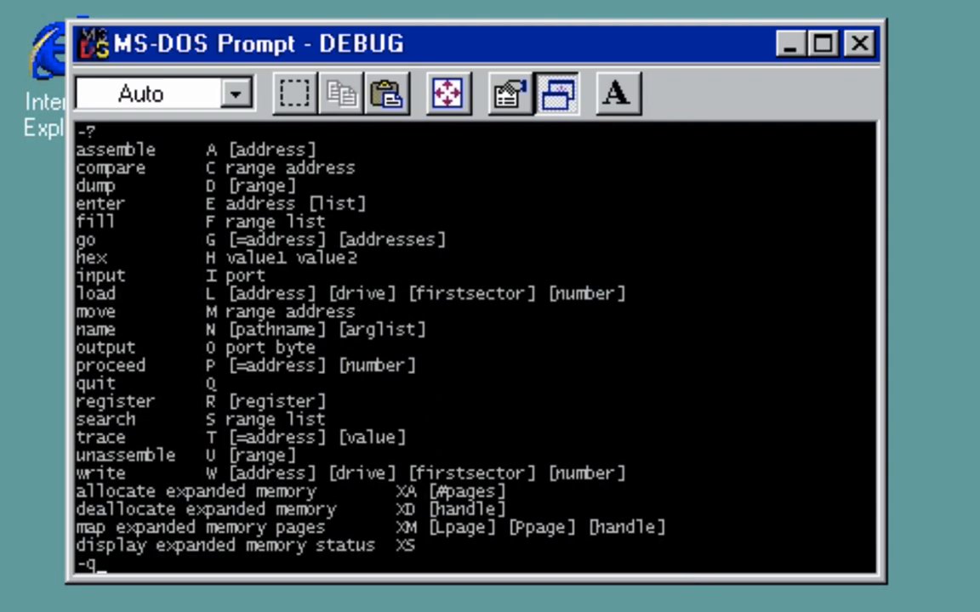
pyautogui.moveTo(689, 567)
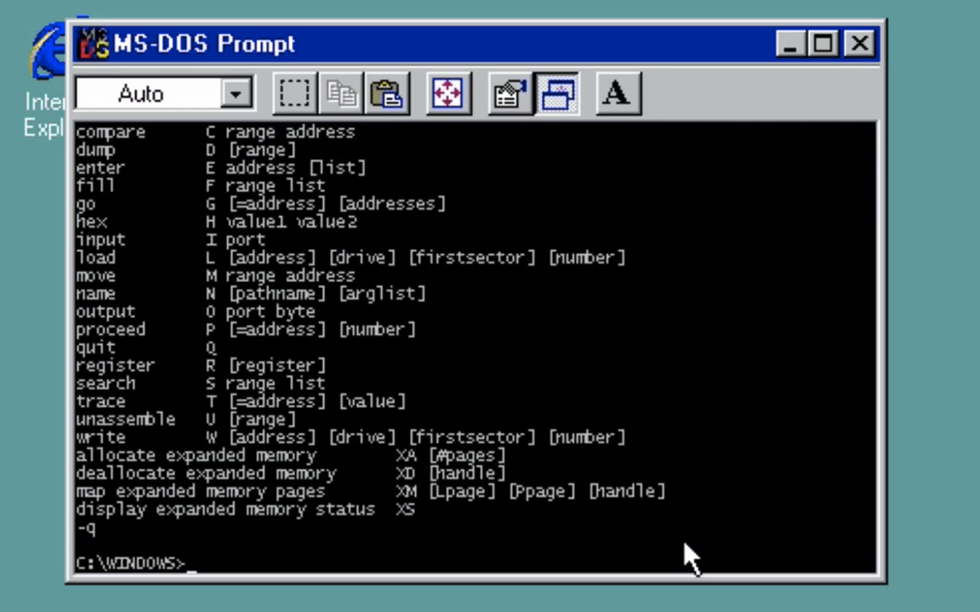
# Quit DEBUG with q and enter debug again at C:\WINDOWS>, ready to rerun.
pyautogui.write('debug')
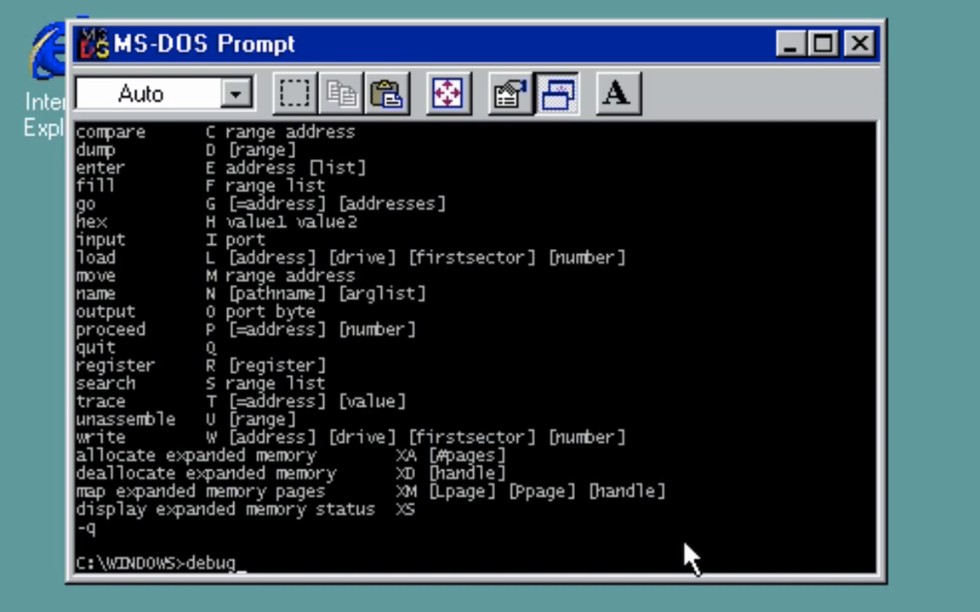